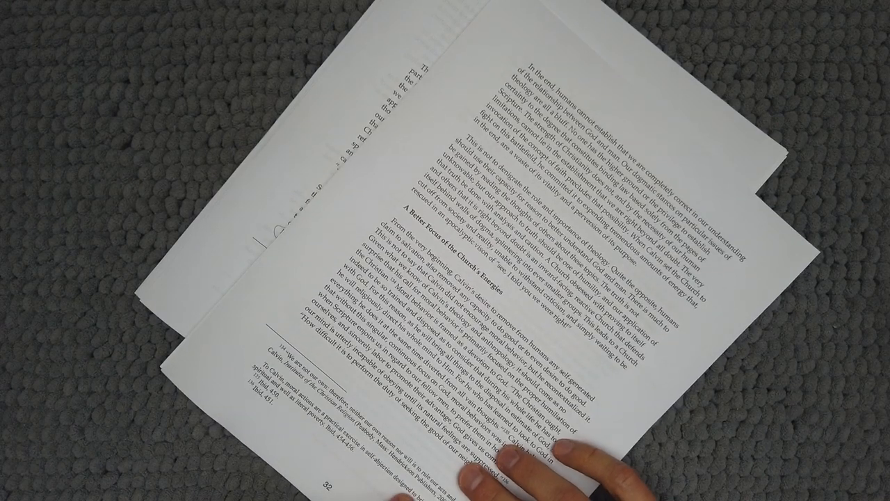
mouse_move(543, 431)
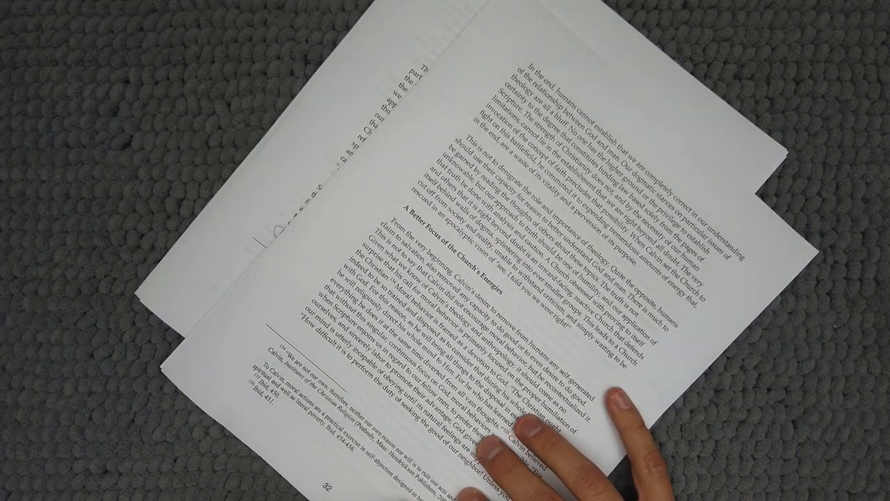